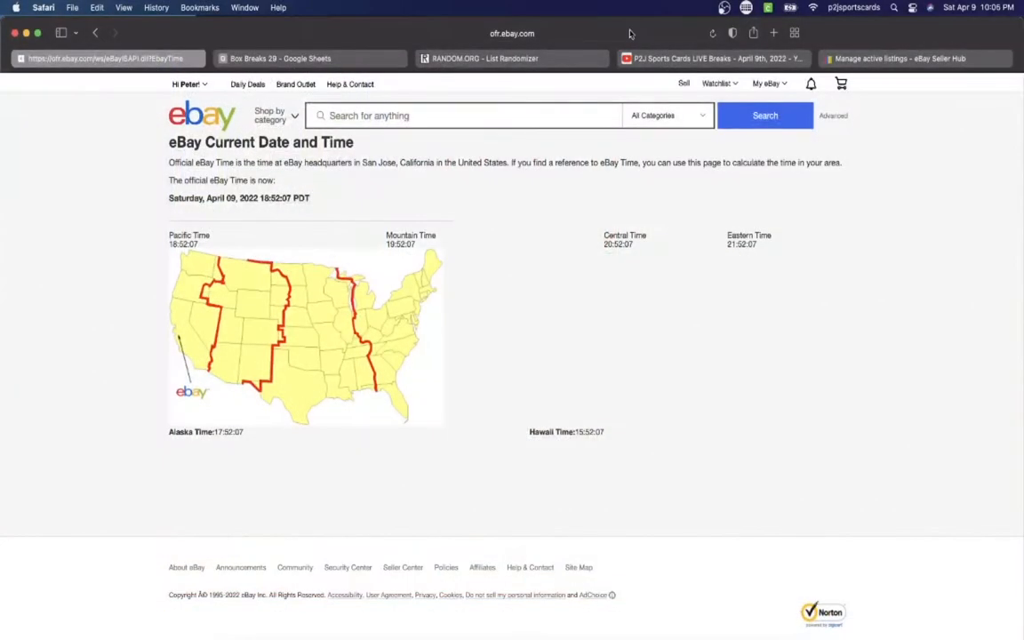
# Step: Reload eBay's official Current Date and Time page for a fresh Pacific time reading
pyautogui.click(711, 32)
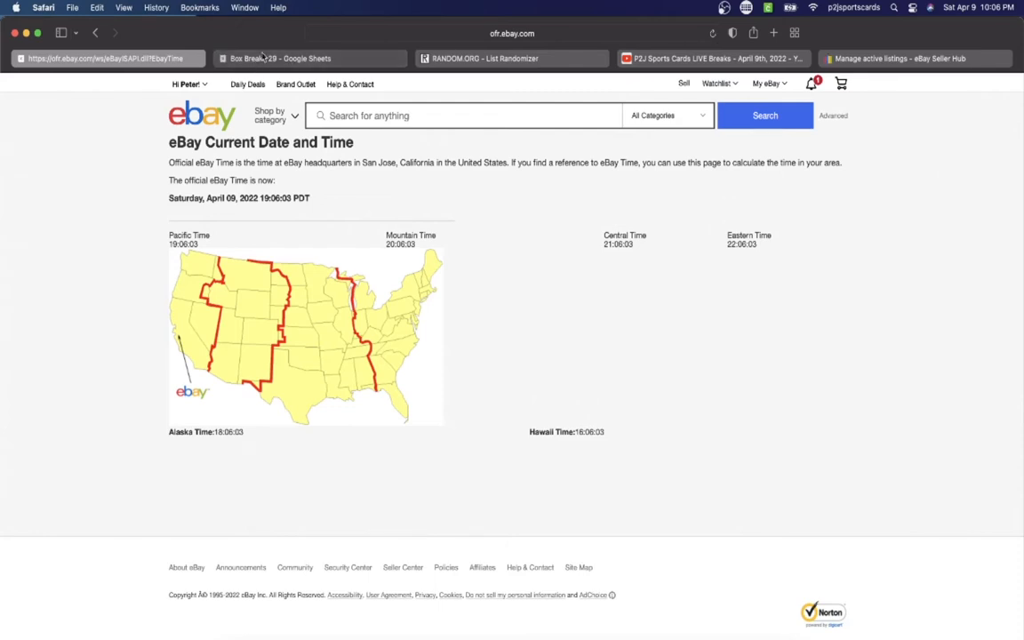
# Step: Review buyer names for spots 3, 6, 9 and 11 in the Box Breaks sheet
pyautogui.click(309, 57)
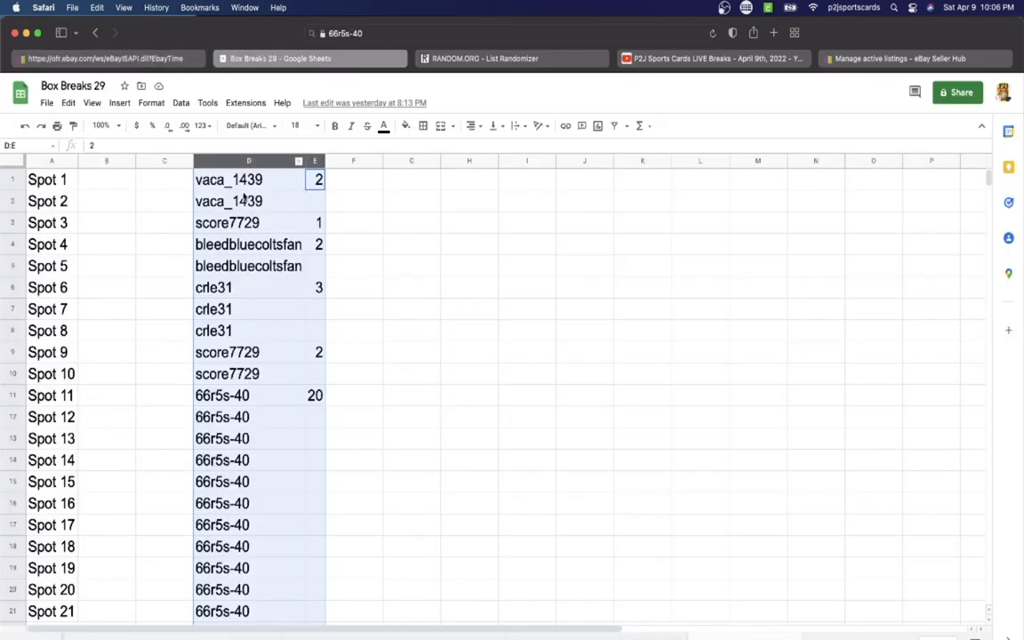
pyautogui.click(228, 222)
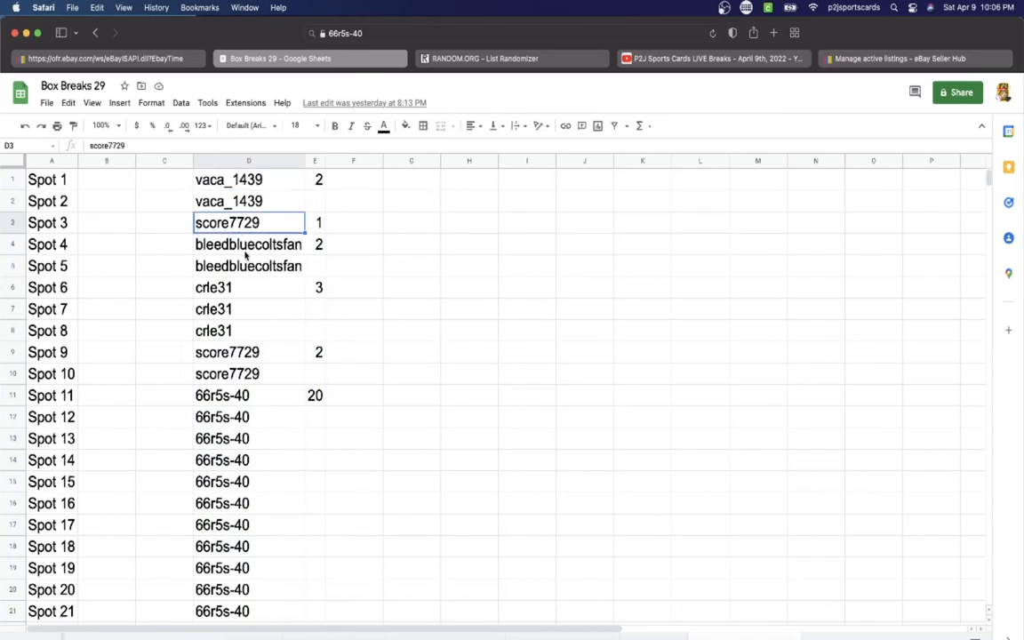
pyautogui.click(249, 289)
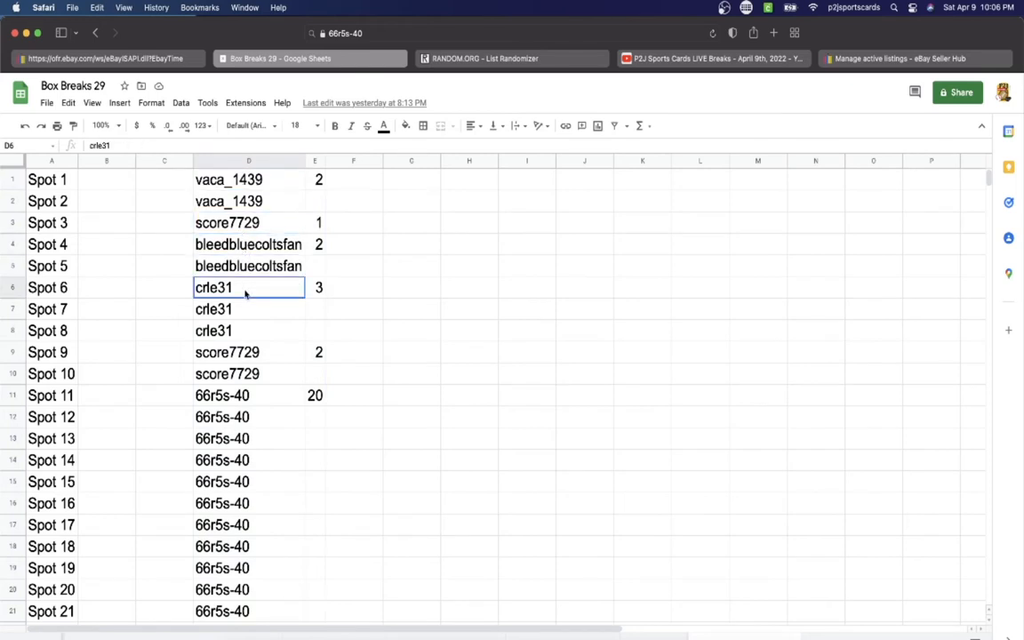
pyautogui.click(249, 352)
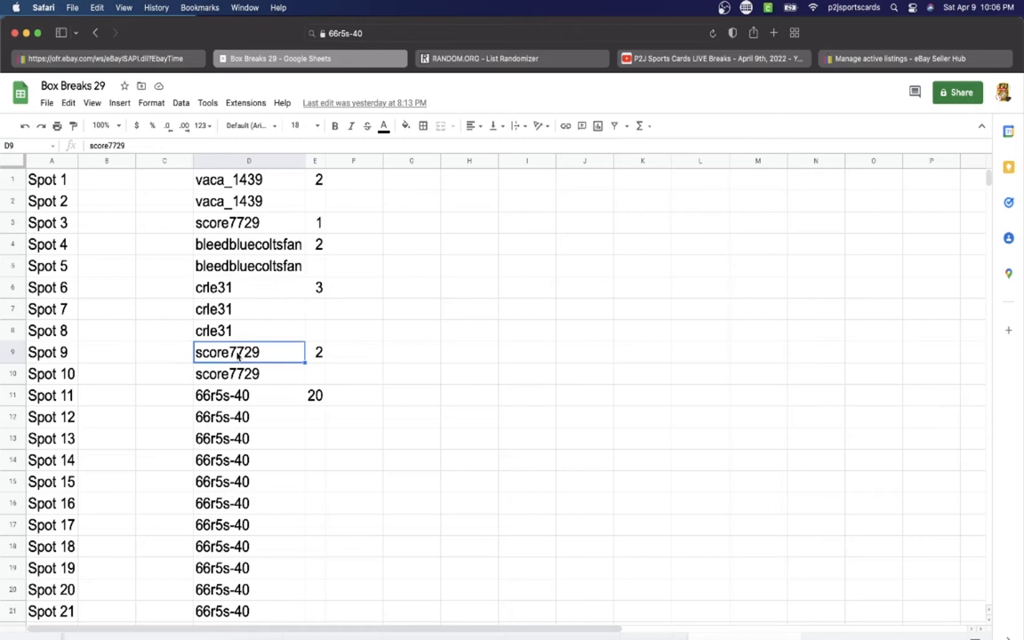
pyautogui.click(248, 394)
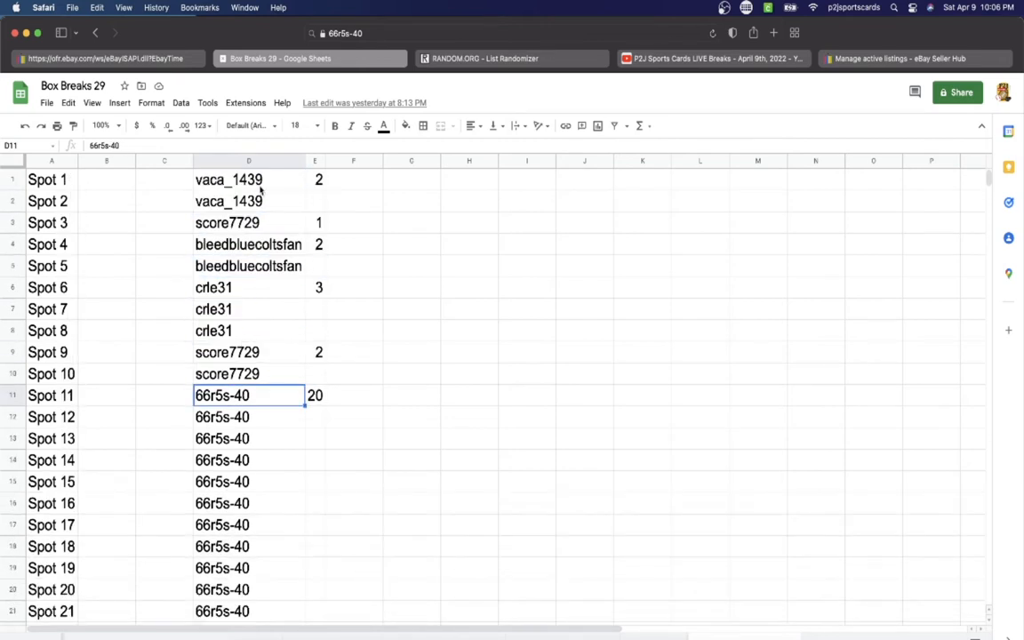
# Step: Select and copy the whole buyer-name column, checking the empty List Randomizer page
pyautogui.click(249, 160)
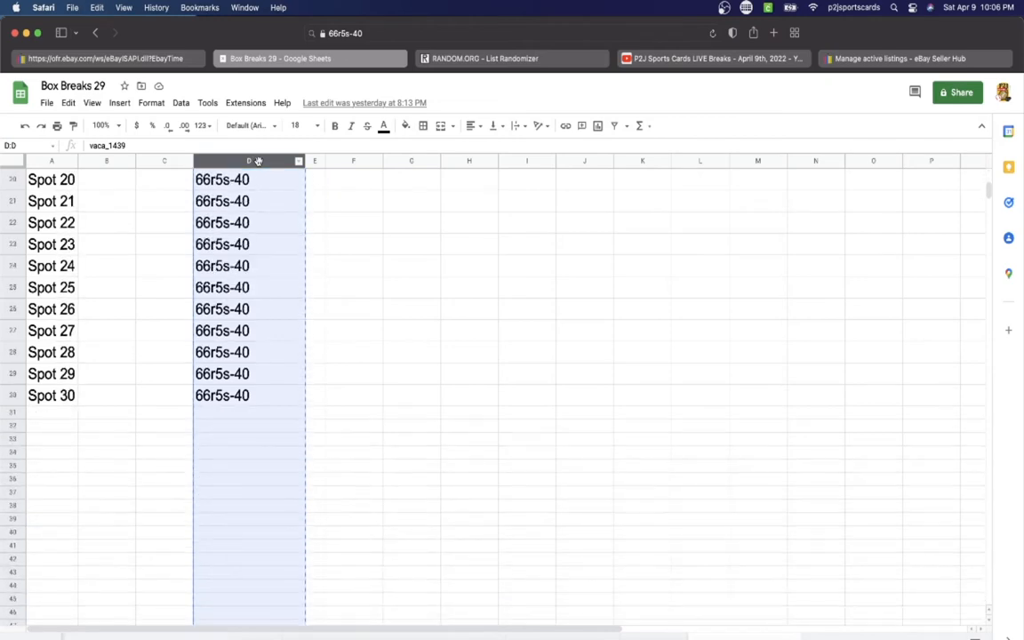
pyautogui.click(513, 58)
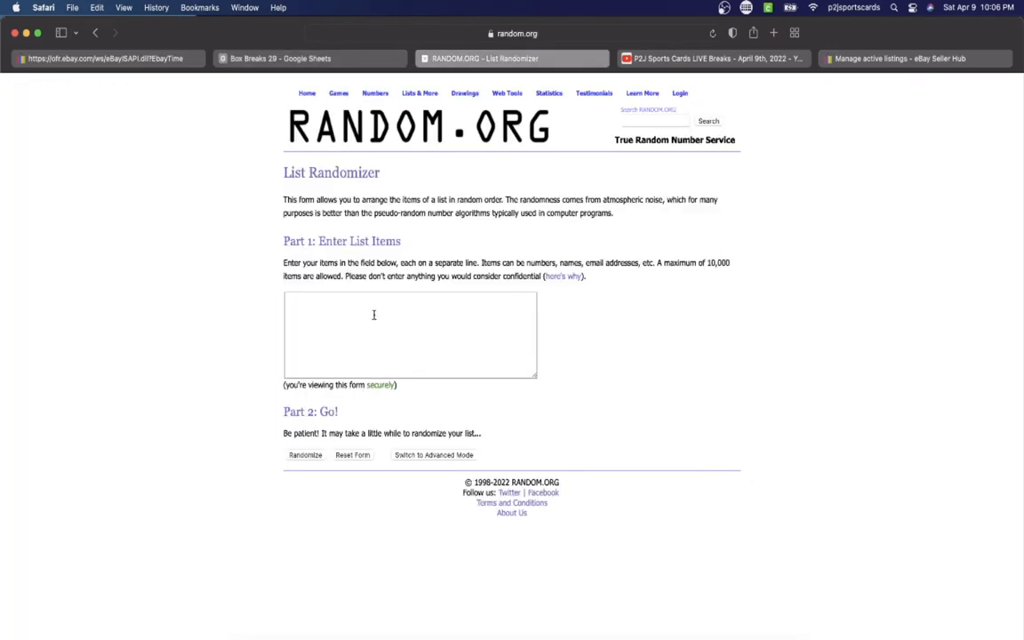
pyautogui.click(309, 58)
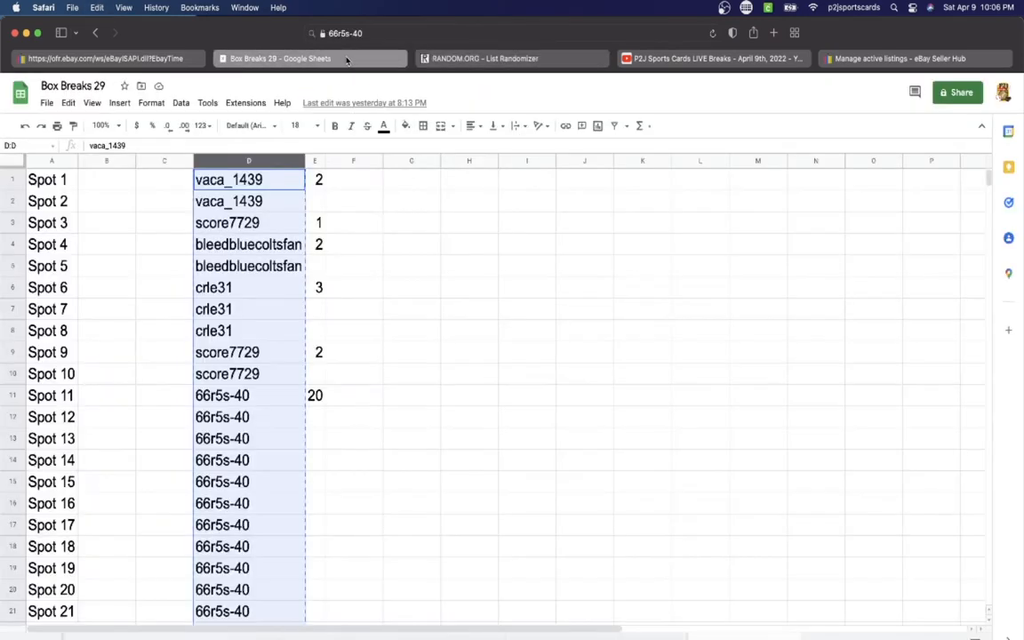
pyautogui.click(711, 59)
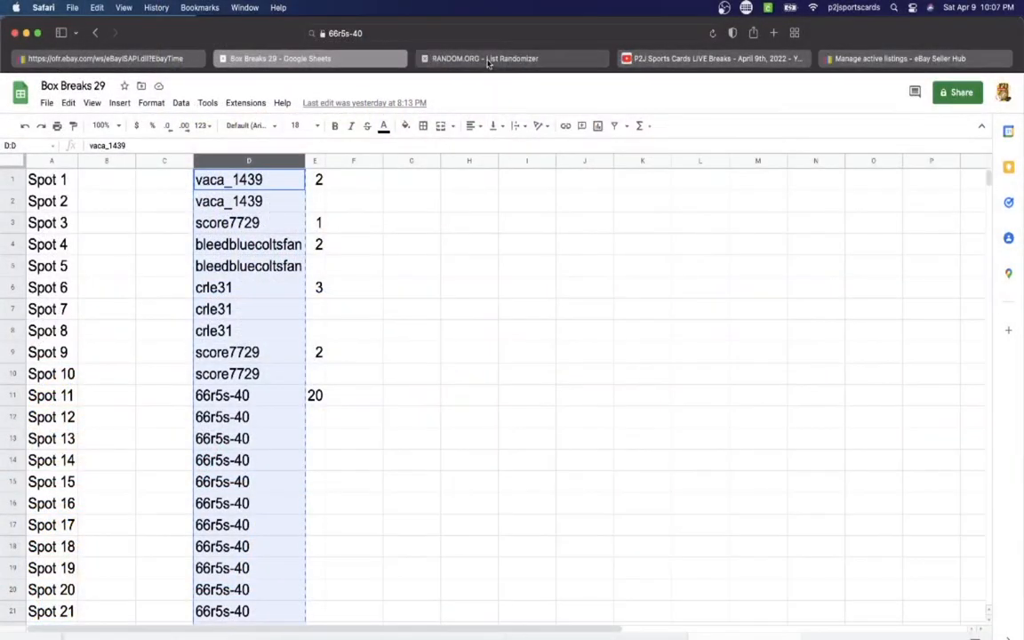
# Step: Shuffle the 30 buyer names in RANDOM.ORG's List Randomizer, randomizing more than once
pyautogui.click(512, 59)
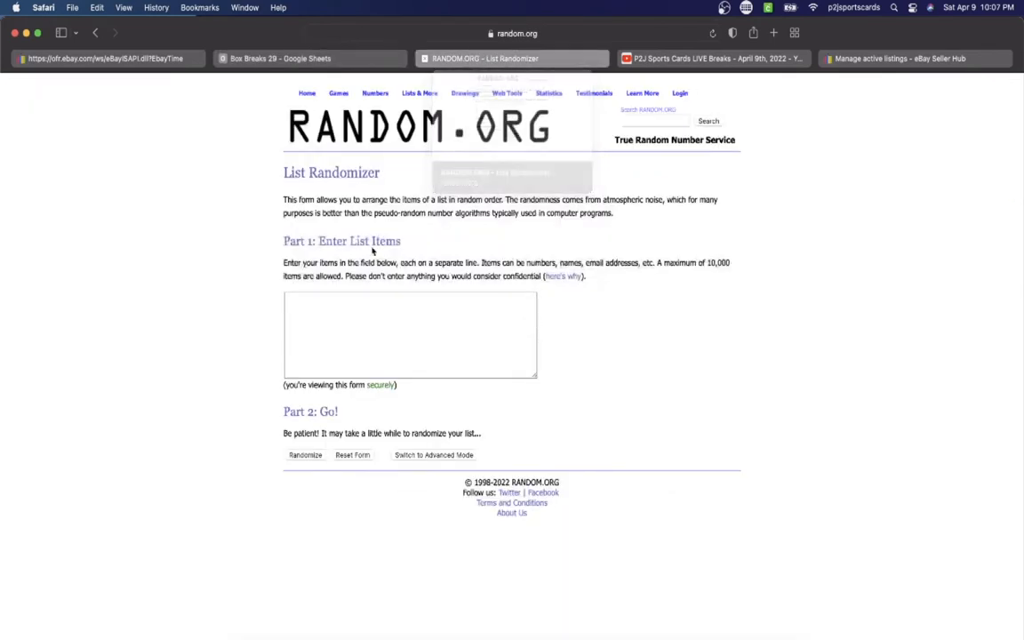
pyautogui.click(409, 335)
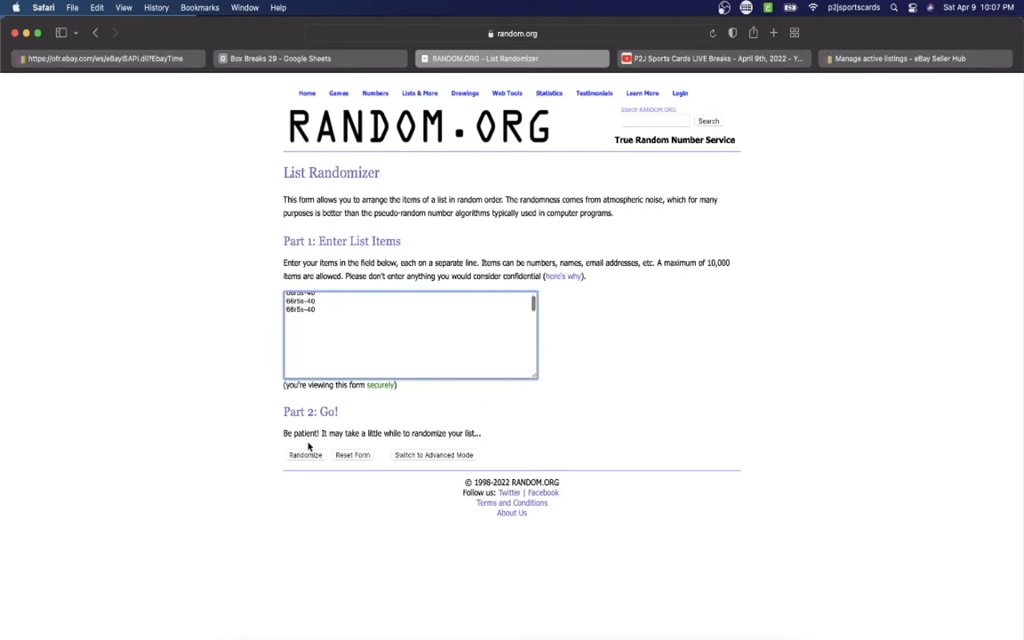
pyautogui.click(306, 455)
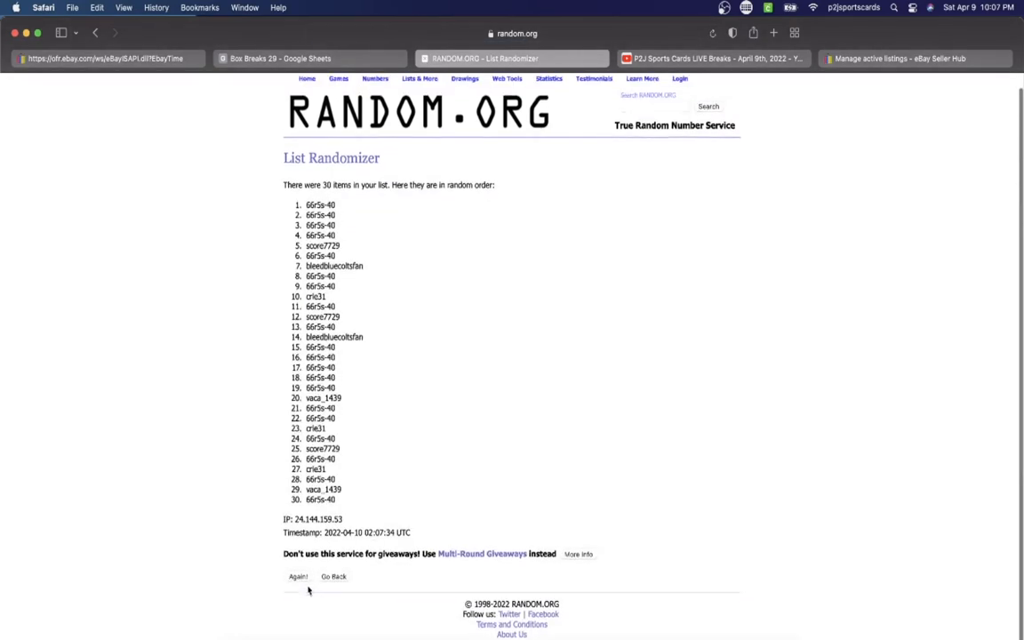
pyautogui.click(299, 576)
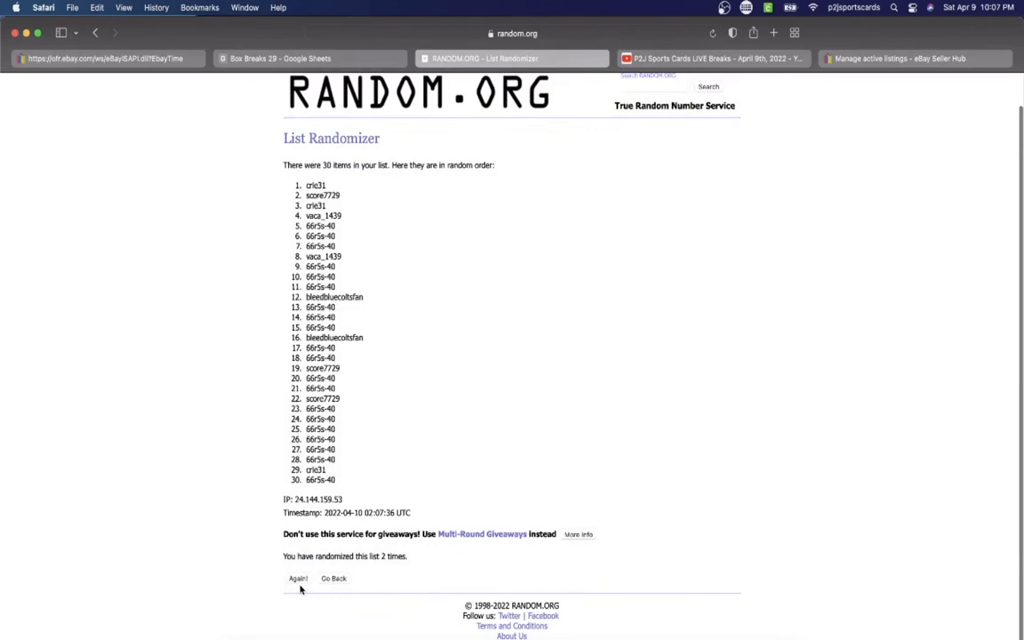
pyautogui.click(299, 580)
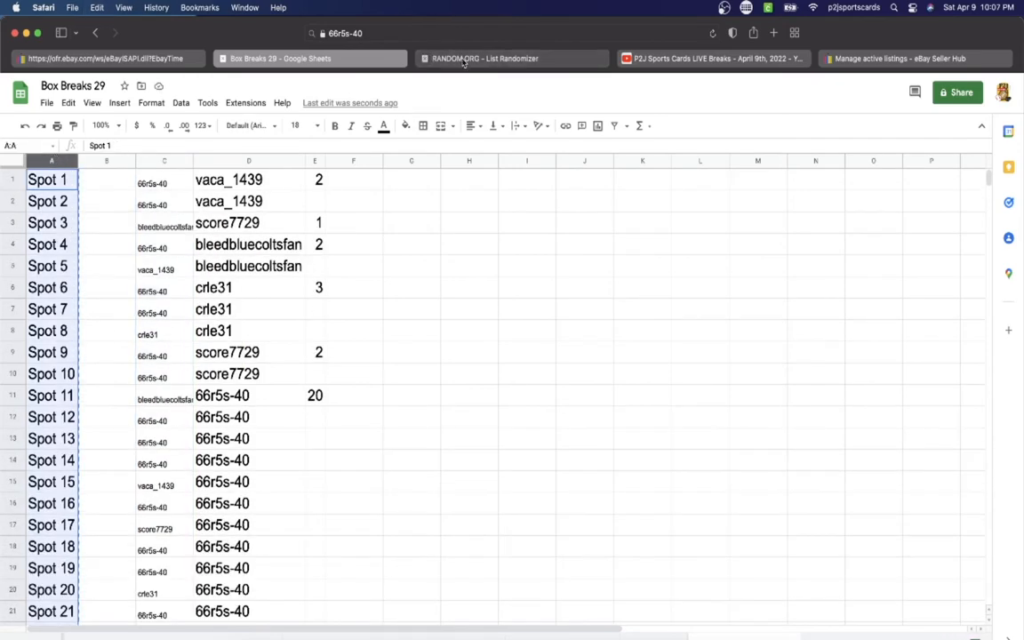
# Step: Shuffle Spot 1–30 in the List Randomizer three times, ending with a list starting at Spot 1
pyautogui.click(512, 57)
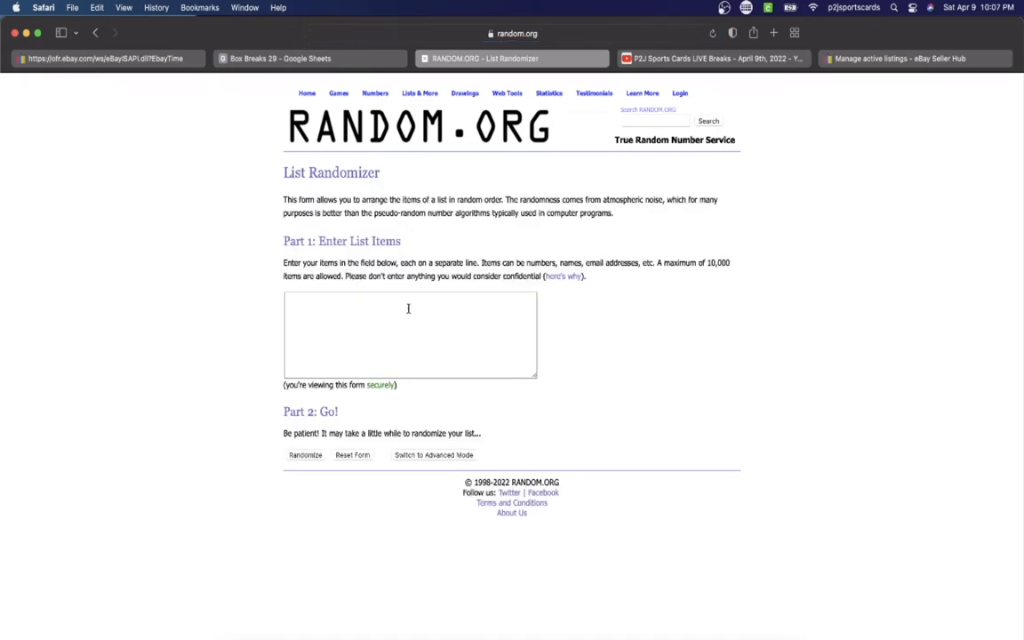
pyautogui.click(409, 335)
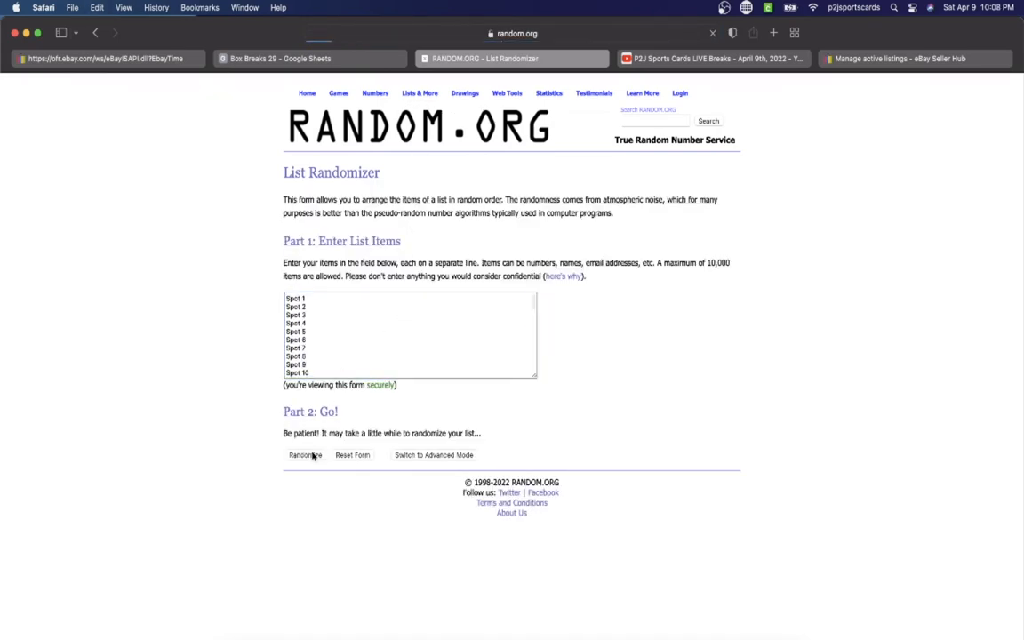
pyautogui.click(304, 455)
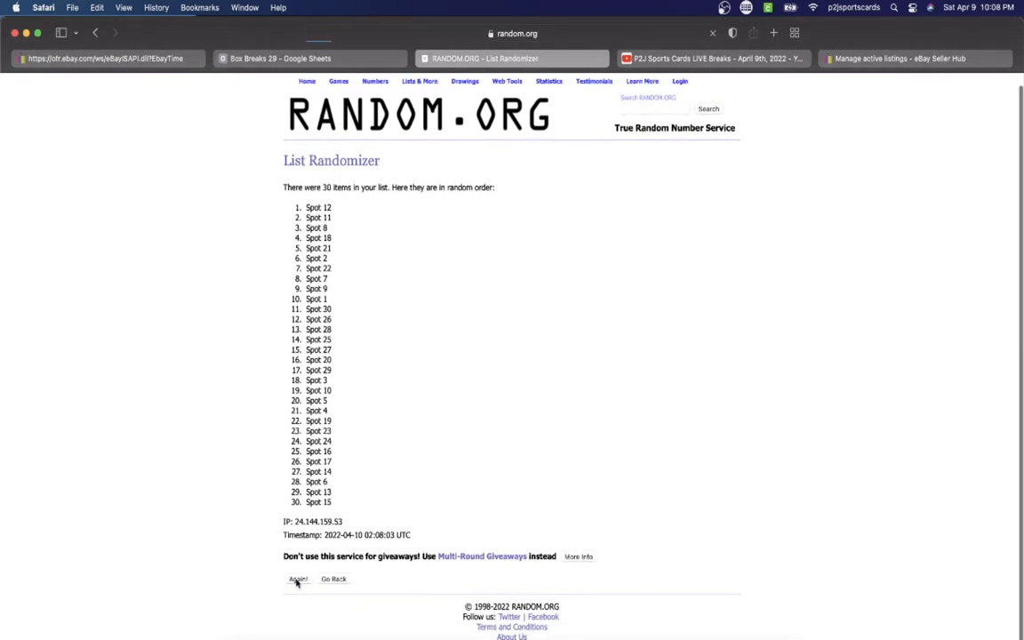
pyautogui.click(299, 579)
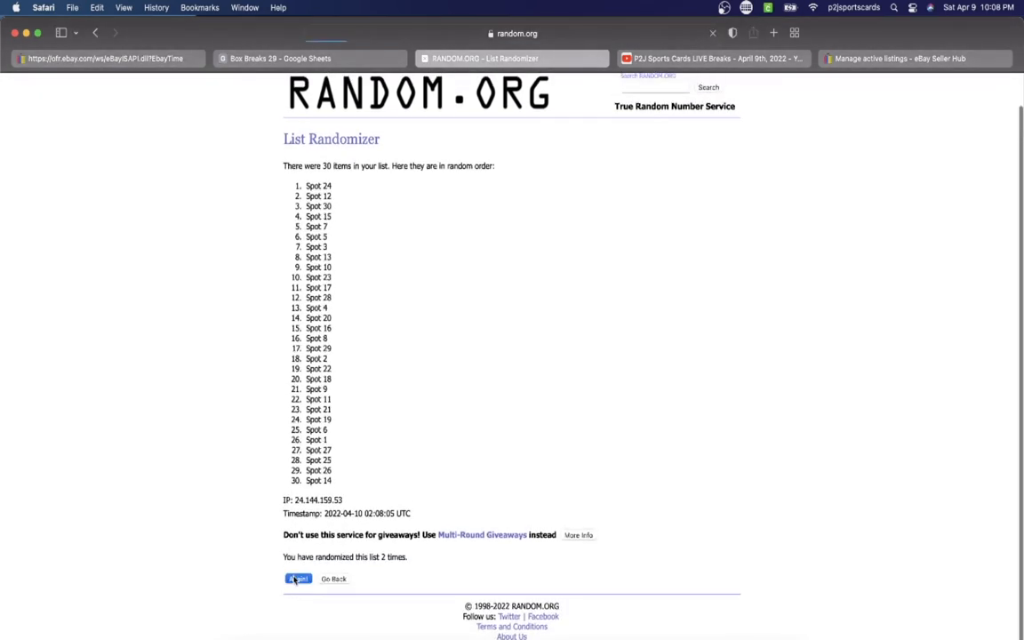
pyautogui.click(299, 579)
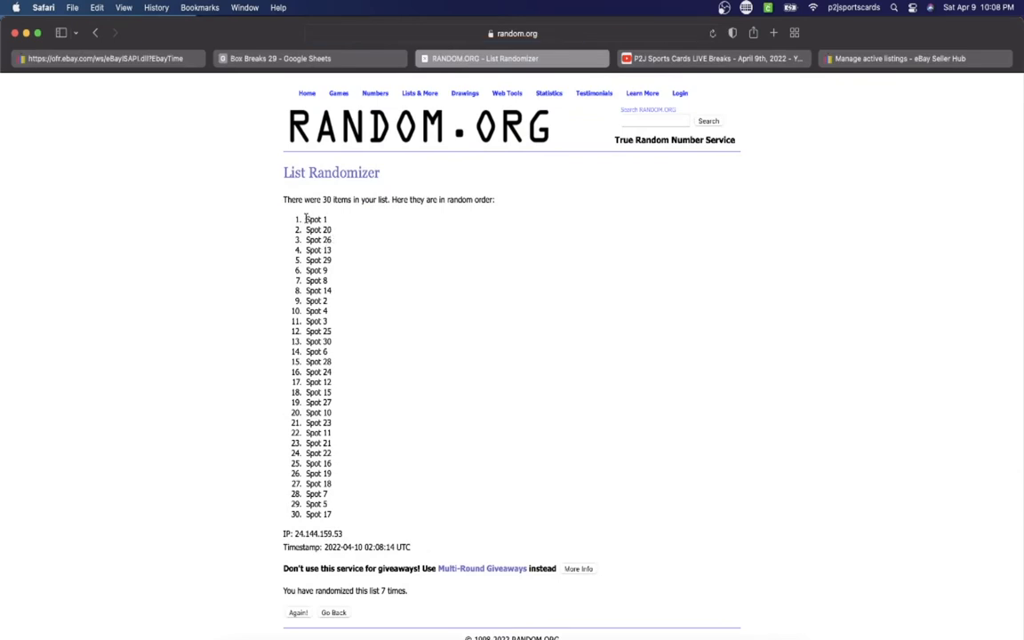
# Step: Copy the whole randomized spot list and return to the Box Breaks sheet
pyautogui.moveTo(306, 219); pyautogui.dragTo(360, 515)
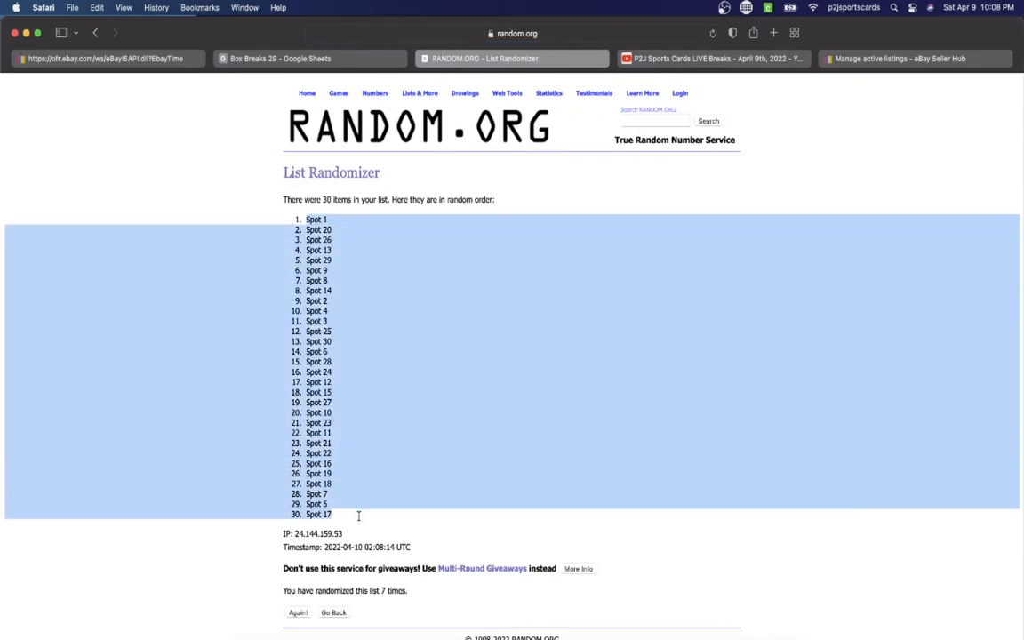
pyautogui.click(309, 57)
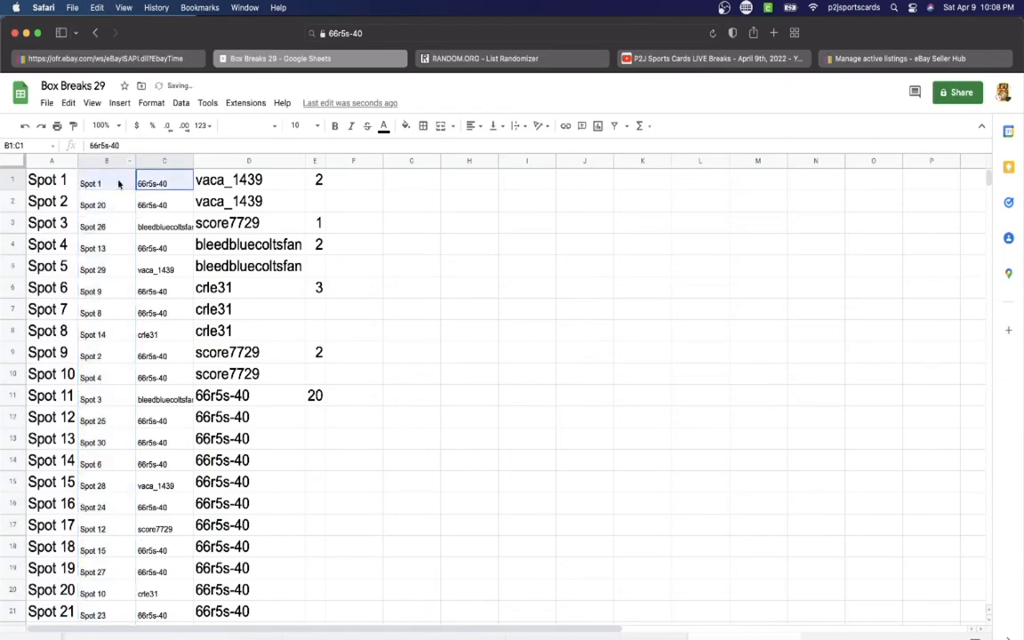
# Step: Enlarge the spot 1 winner row's font and start choosing a highlight colour for it
pyautogui.click(313, 125)
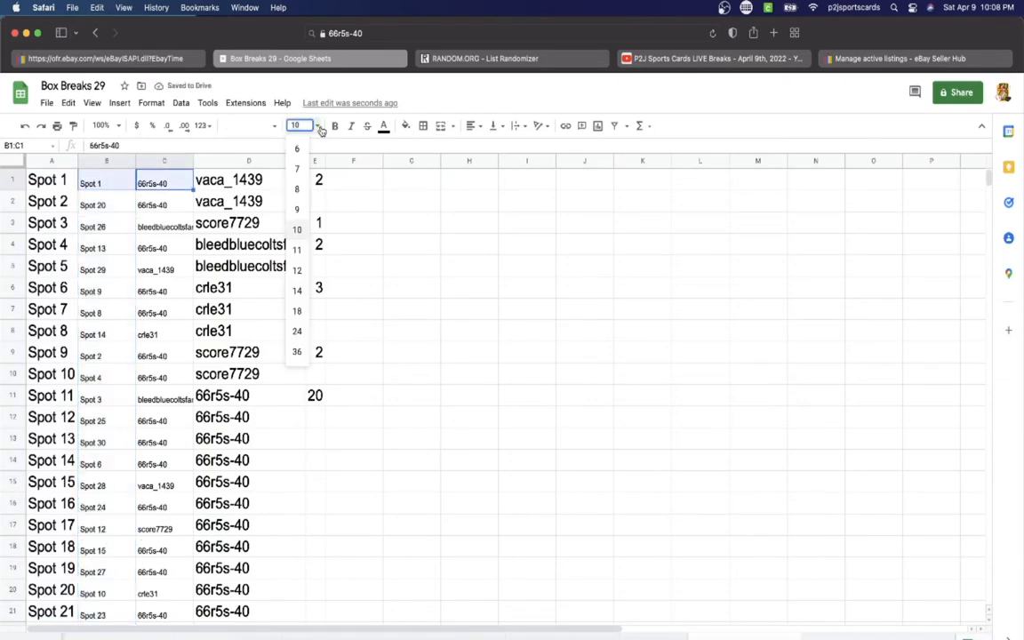
pyautogui.click(297, 309)
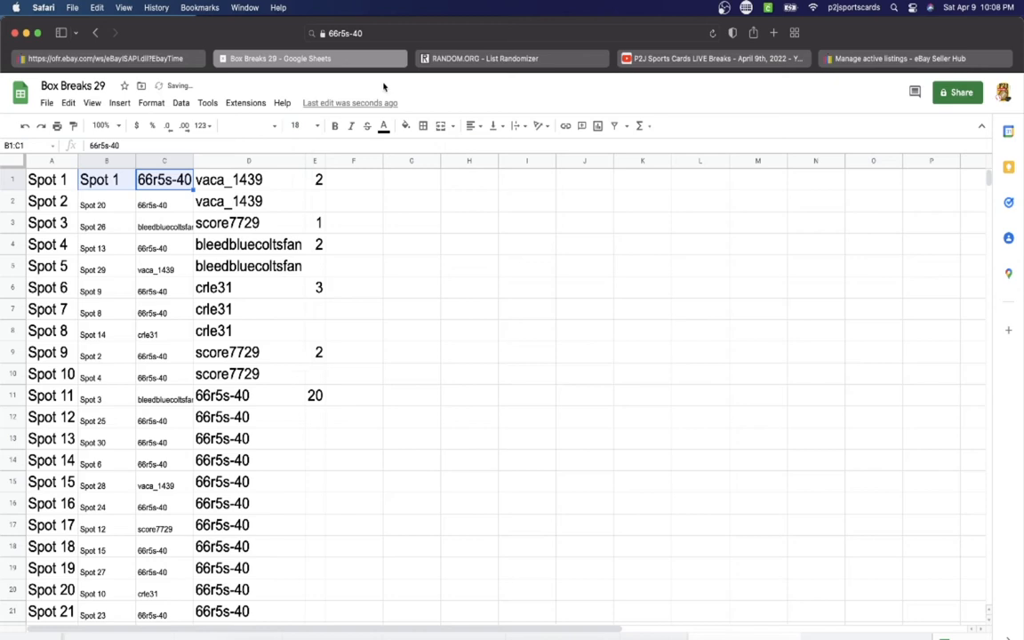
pyautogui.click(401, 125)
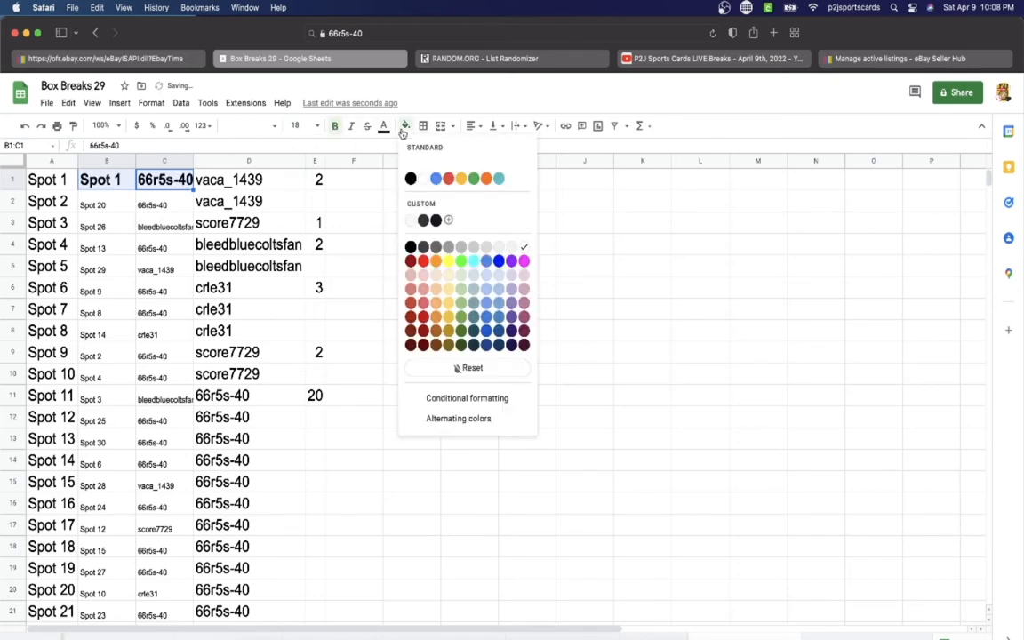